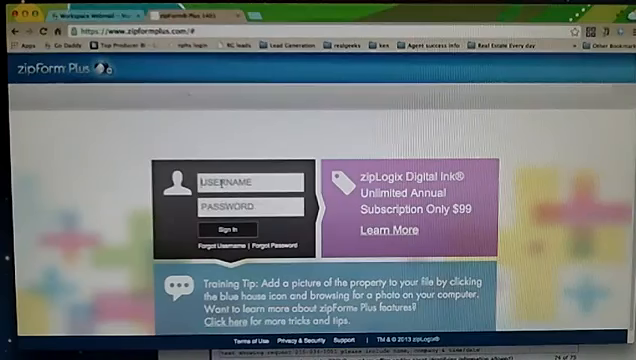
Step: Sign in as 'orionhomes' to reach the empty transactions list
{"action": "type", "text": "orionhomesales"}
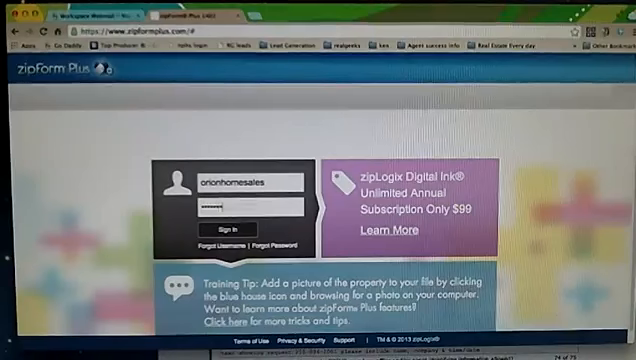
{"action": "left_click", "coordinate": [230, 228]}
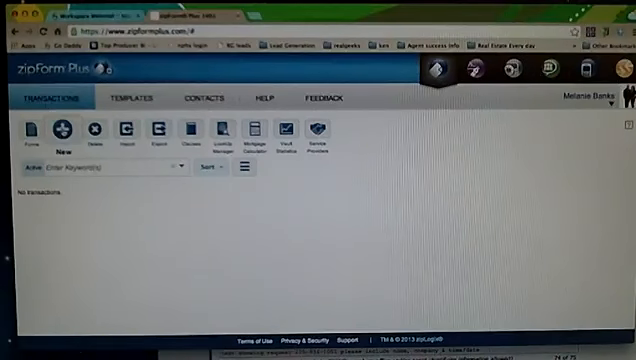
Step: Create a new residential listing transaction named '123 test_last_name' and apply the listing template
{"action": "left_click", "coordinate": [58, 132]}
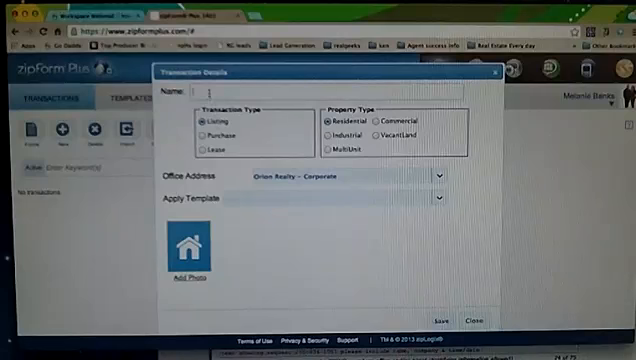
{"action": "type", "text": "123"}
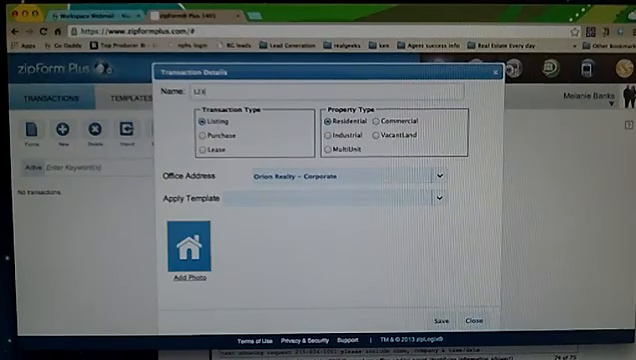
{"action": "type", "text": "test ave"}
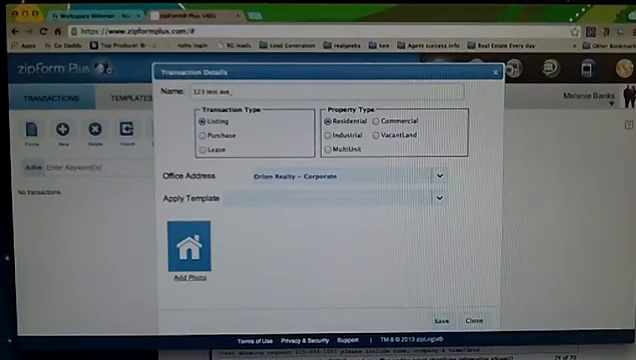
{"action": "type", "text": "_last_name"}
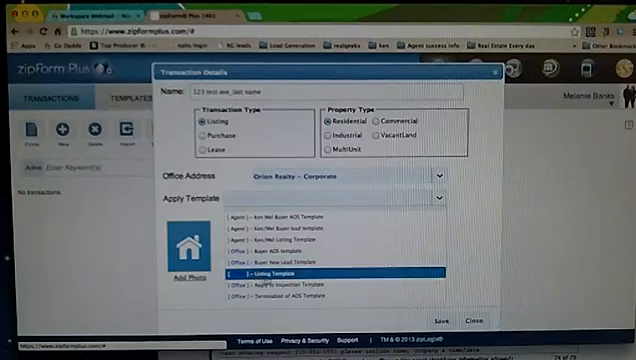
{"action": "left_click", "coordinate": [290, 268]}
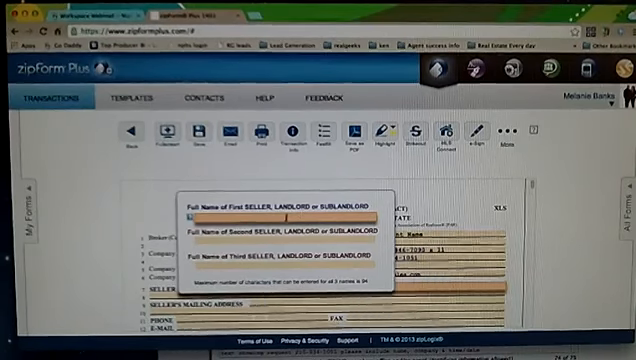
Step: Enter seller name 'jane doe' in the Listing Contract and review the remaining sections
{"action": "type", "text": "jane doe"}
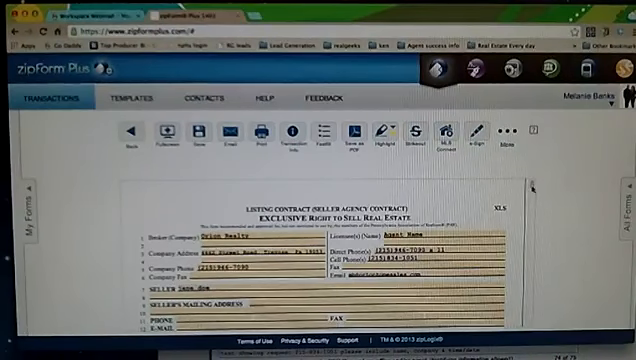
{"action": "scroll", "scroll_direction": "down", "scroll_amount": 3}
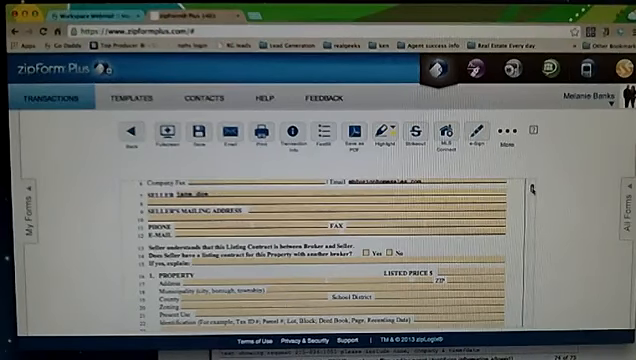
{"action": "scroll", "scroll_direction": "down", "scroll_amount": 3}
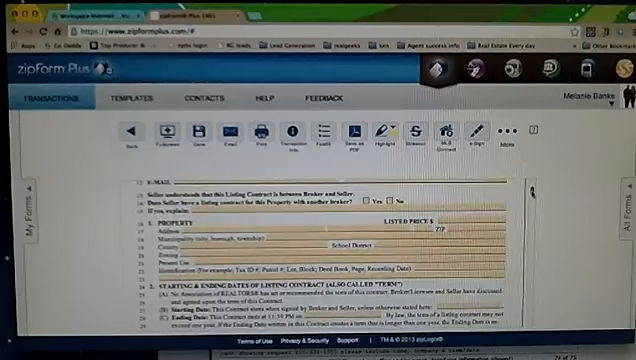
{"action": "scroll", "scroll_direction": "down", "scroll_amount": 3}
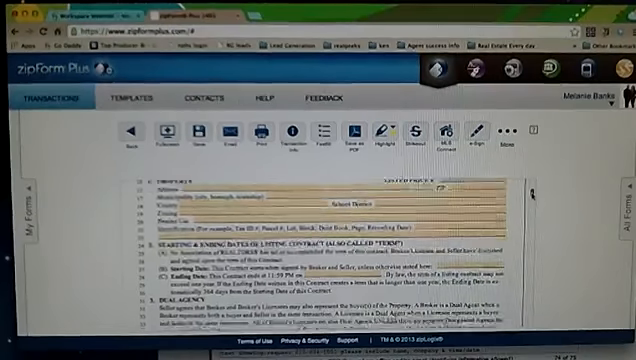
{"action": "scroll", "scroll_direction": "down", "scroll_amount": 3}
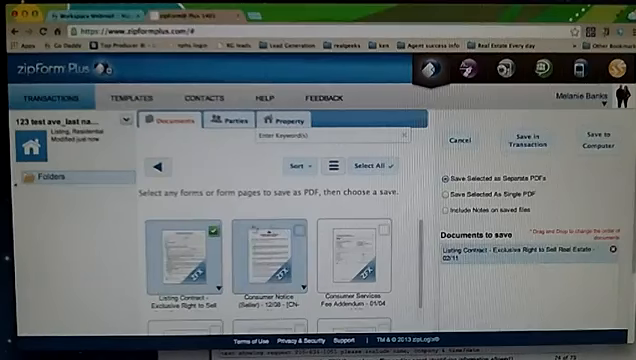
Step: Select all three forms for saving in the Save as PDF dialog
{"action": "left_click", "coordinate": [364, 164]}
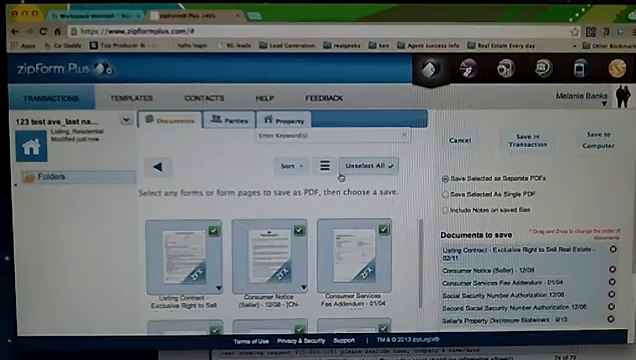